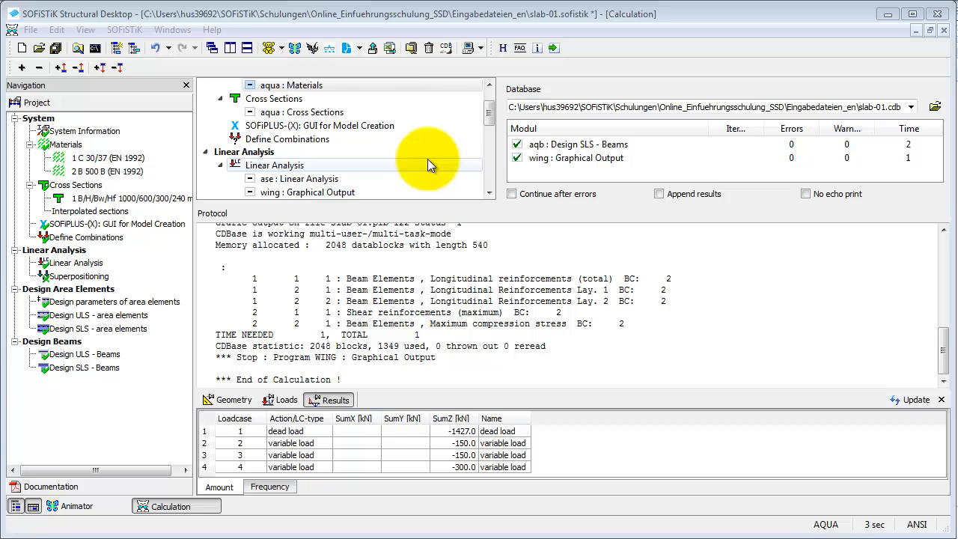
- Open slab-01.plb via All Reports in the Report Browser
{"action": "left_click", "coordinate": [350, 47]}
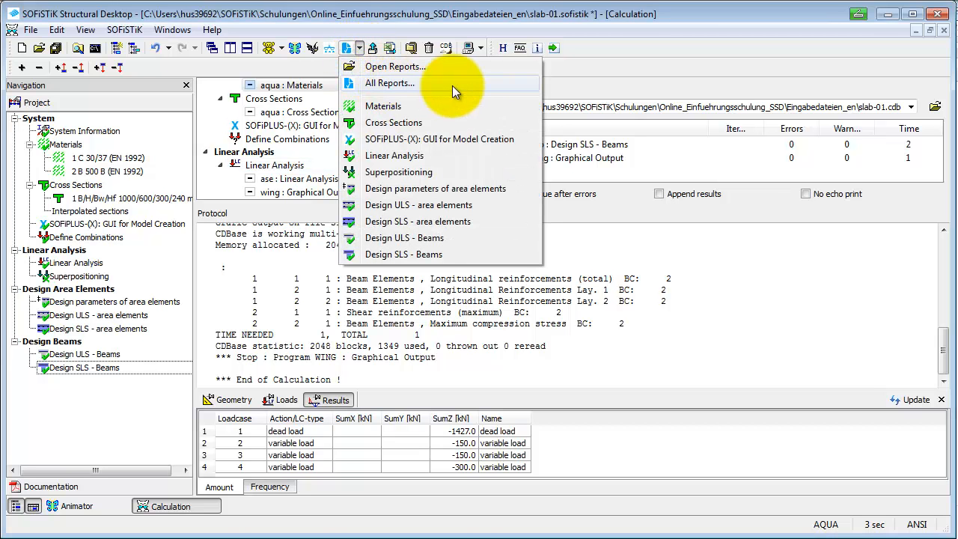
{"action": "left_click", "coordinate": [389, 82]}
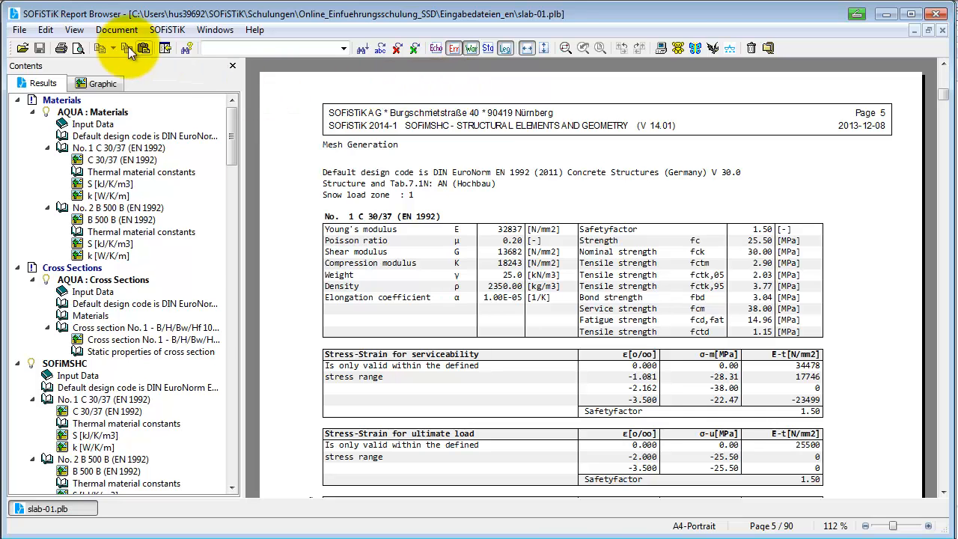
- Insert a table of contents and jump to the default design code passage
{"action": "left_click", "coordinate": [117, 29]}
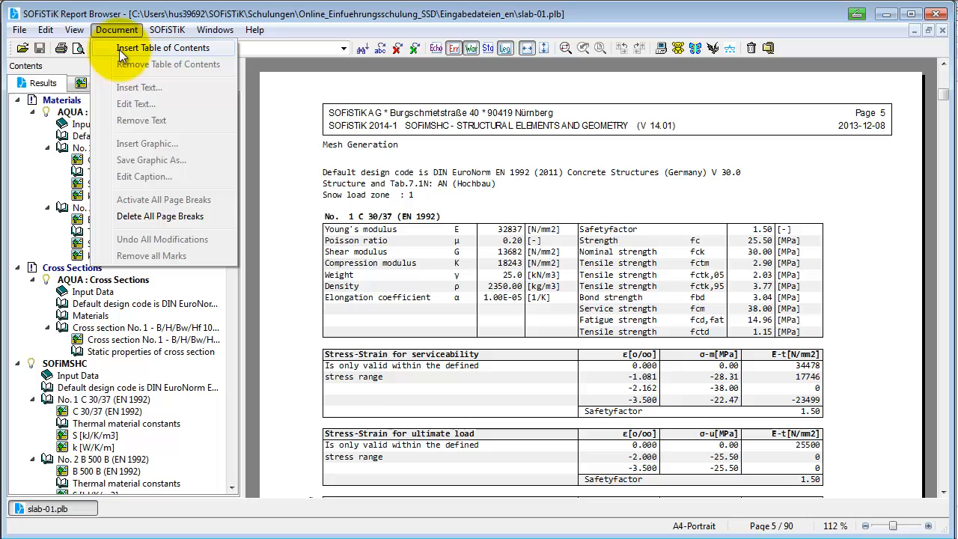
{"action": "left_click", "coordinate": [164, 48]}
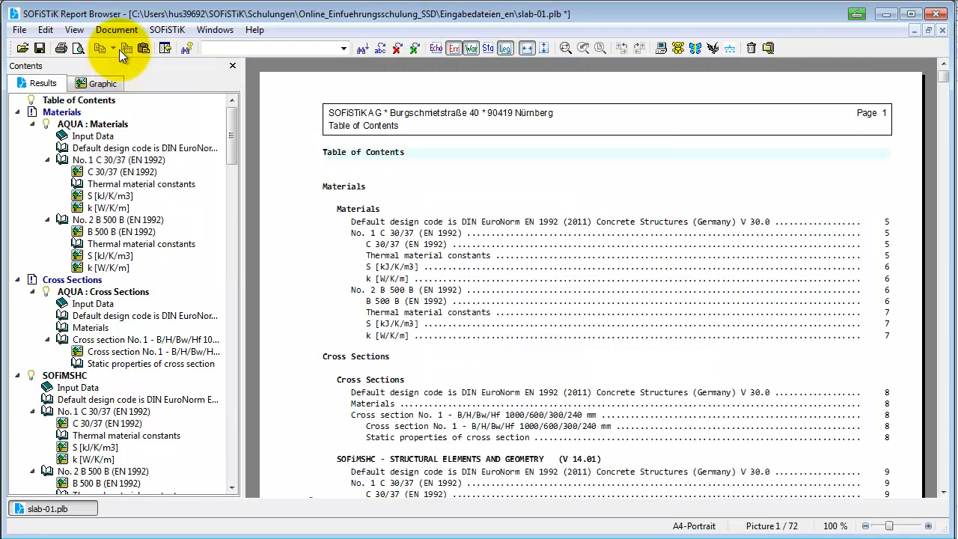
{"action": "left_click", "coordinate": [93, 125]}
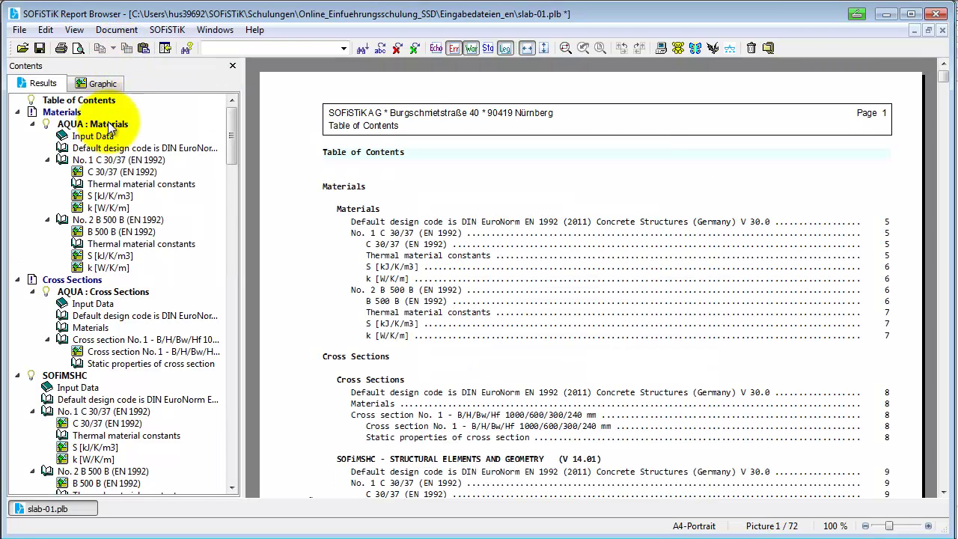
{"action": "left_click", "coordinate": [142, 148]}
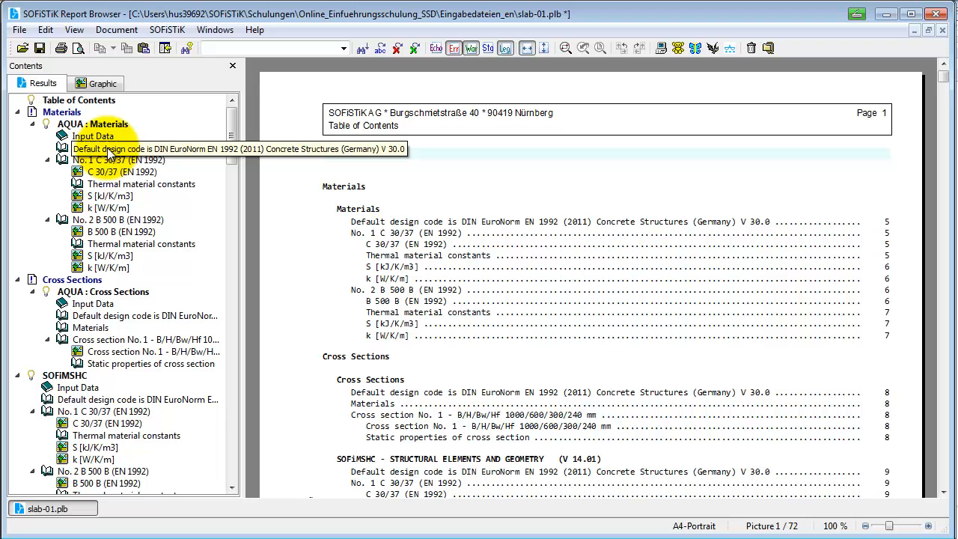
{"action": "left_click", "coordinate": [112, 147]}
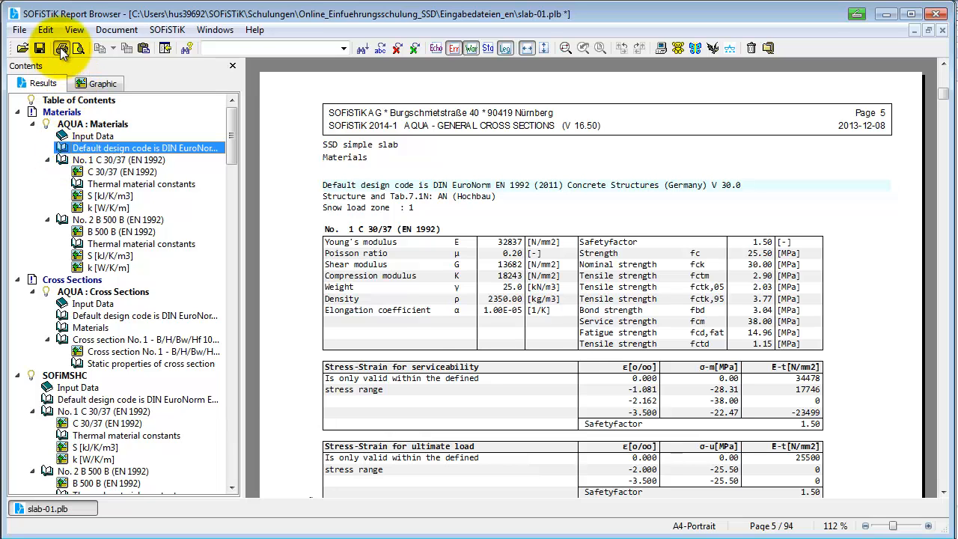
- Export the report as a colour PDF file saved as slab-01.pdf
{"action": "left_click", "coordinate": [61, 48]}
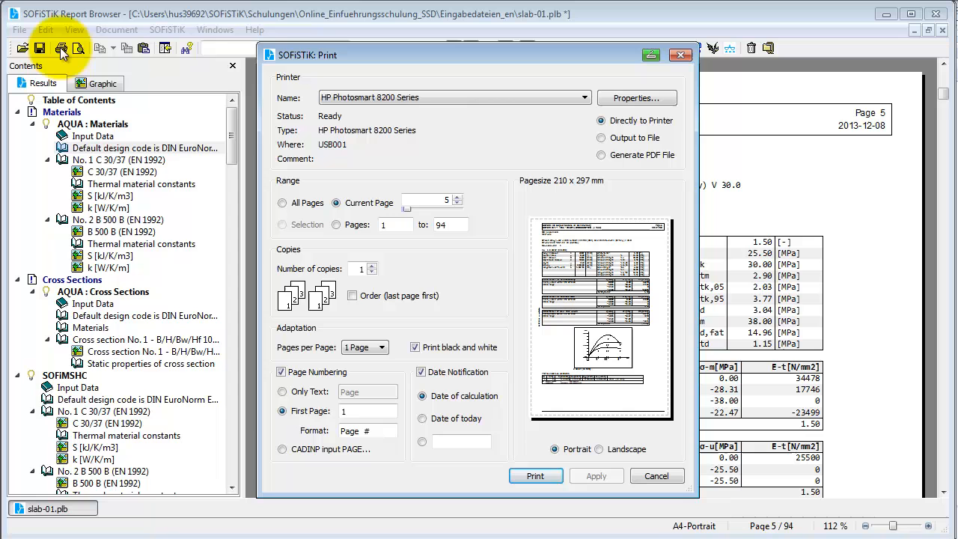
{"action": "left_click", "coordinate": [600, 155]}
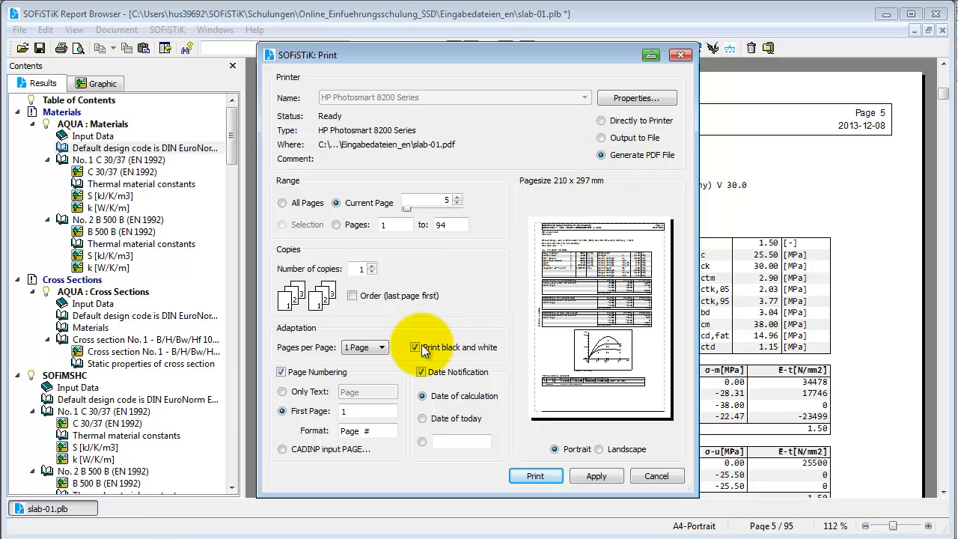
{"action": "left_click", "coordinate": [415, 347]}
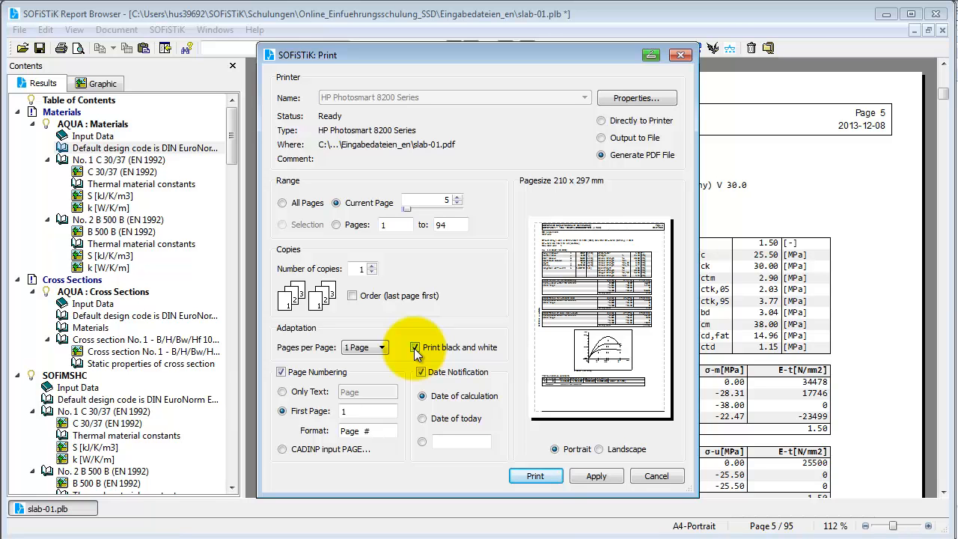
{"action": "left_click", "coordinate": [414, 347]}
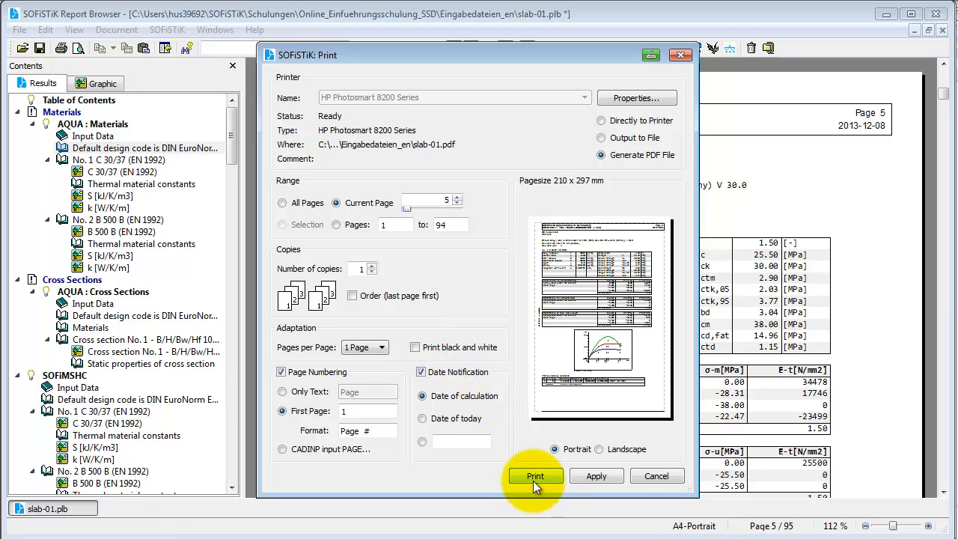
{"action": "left_click", "coordinate": [534, 476]}
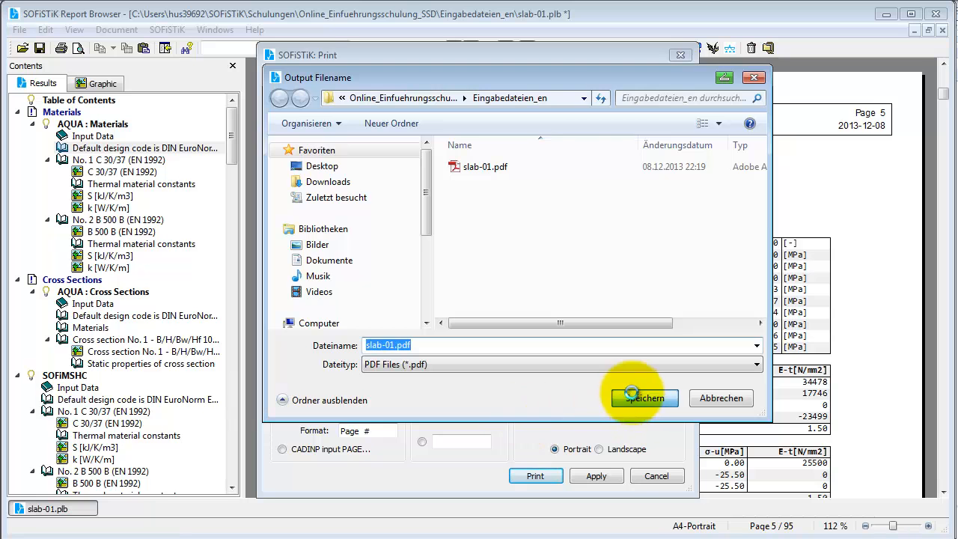
{"action": "left_click", "coordinate": [644, 397]}
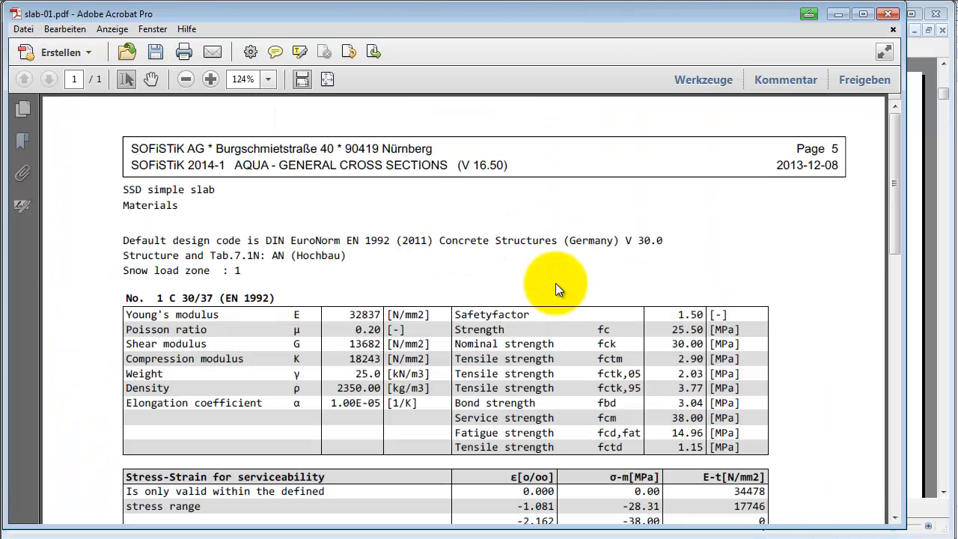
- Scroll through the stress-strain material tables in the PDF
{"action": "scroll", "scroll_direction": "down", "scroll_amount": 3}
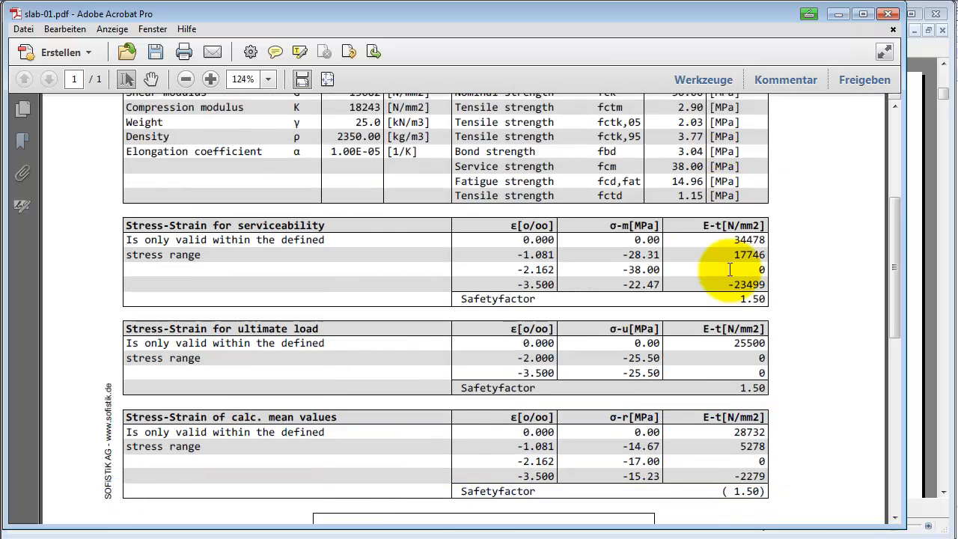
{"action": "scroll", "scroll_direction": "down", "scroll_amount": 3}
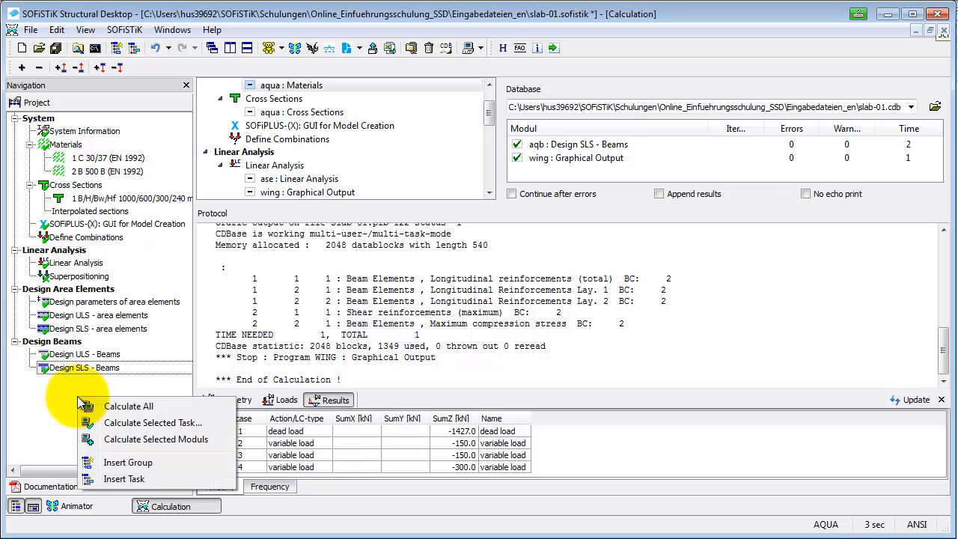
- Insert an Interactive Graphic task under Design Beams and open it in WinGraf
{"action": "left_click", "coordinate": [127, 479]}
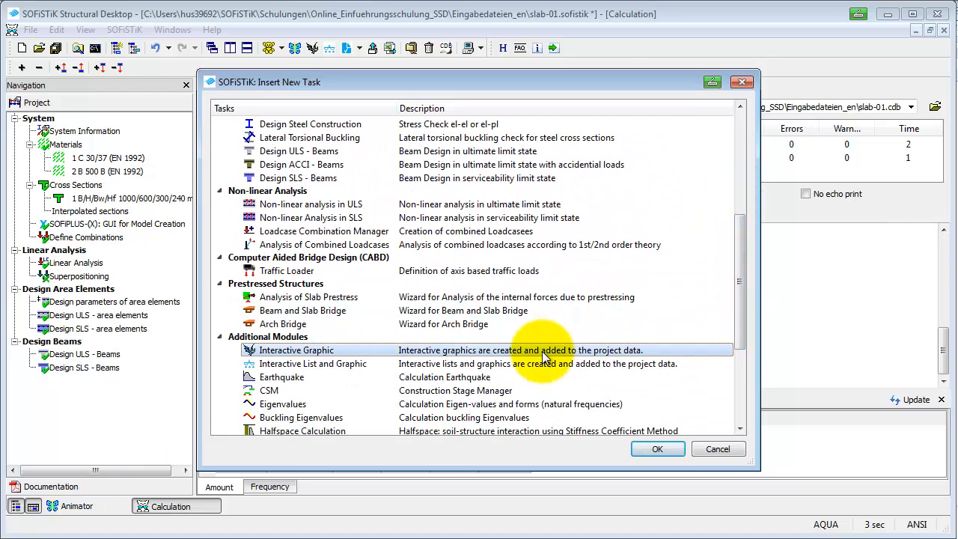
{"action": "left_click", "coordinate": [657, 448]}
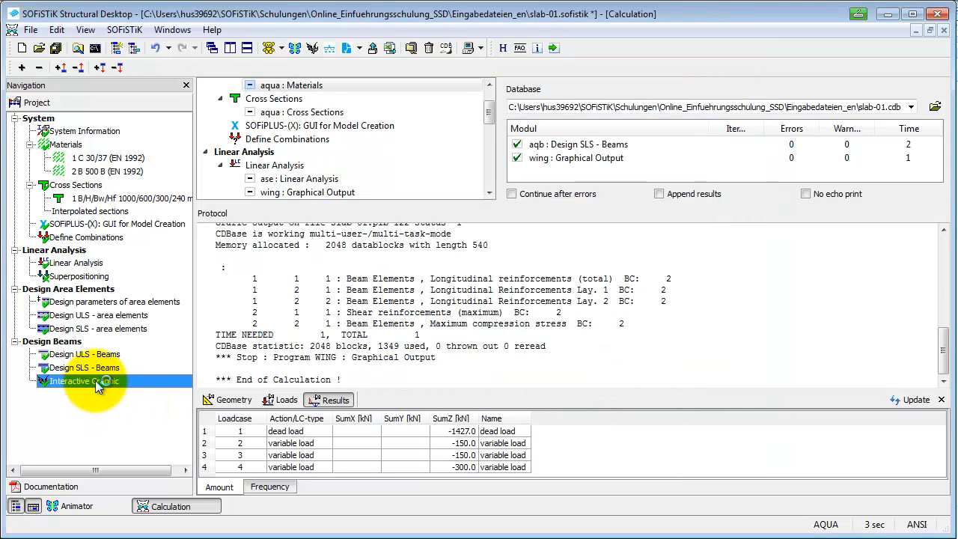
{"action": "double_click", "coordinate": [79, 381]}
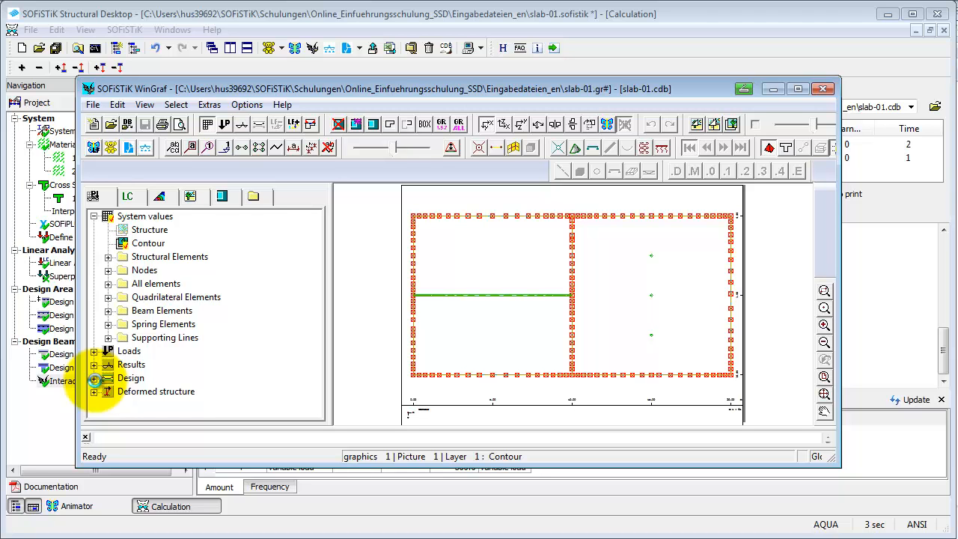
- Display total longitudinal beam reinforcement for design case 1, then close WinGraf
{"action": "left_click", "coordinate": [108, 378]}
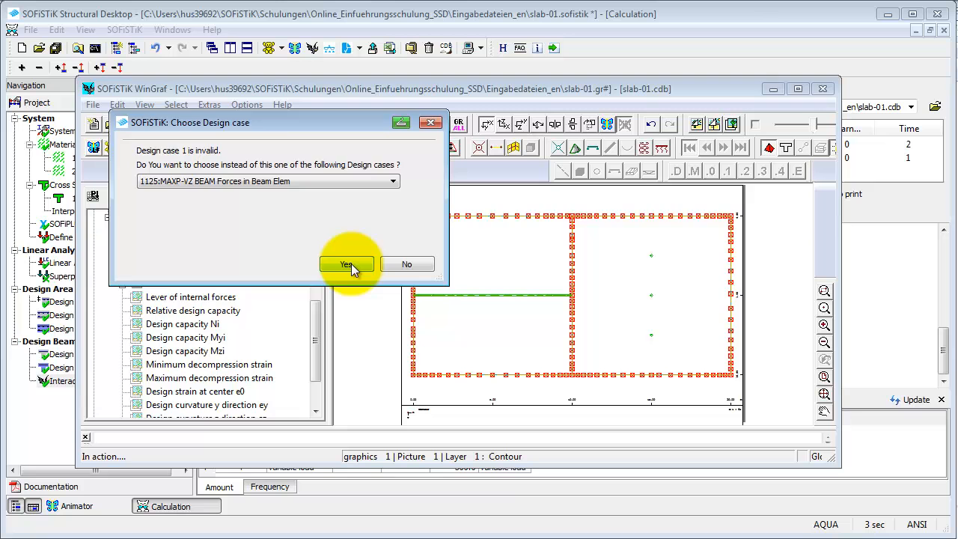
{"action": "left_click", "coordinate": [346, 263]}
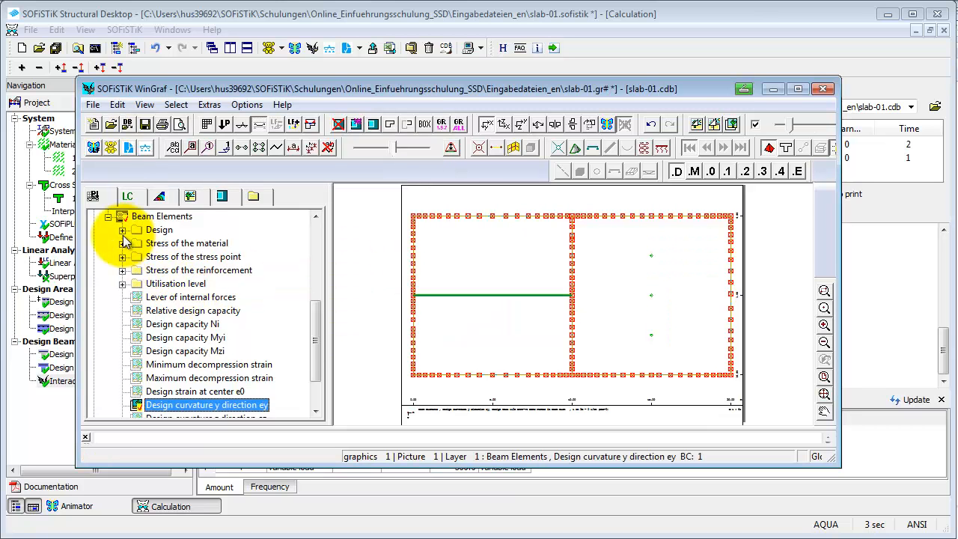
{"action": "left_click", "coordinate": [122, 230]}
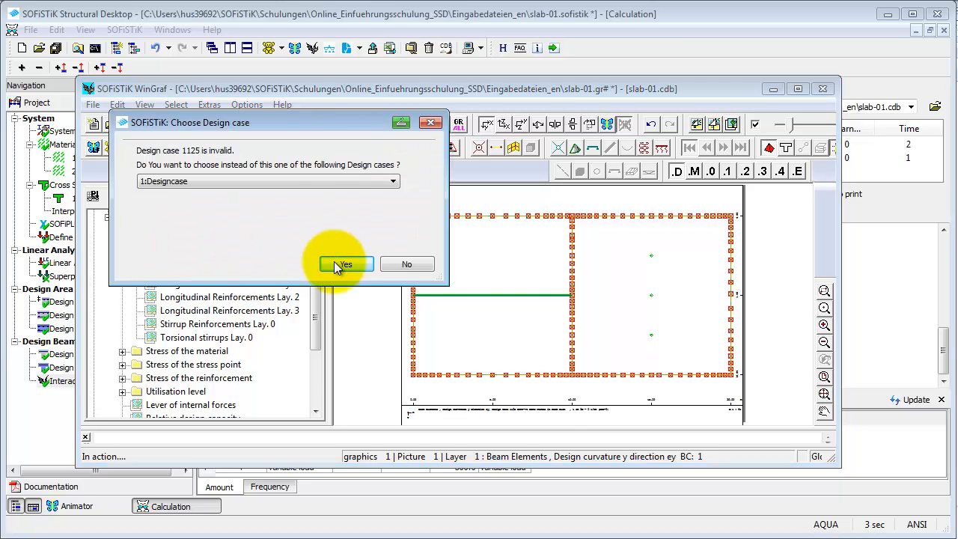
{"action": "left_click", "coordinate": [346, 264]}
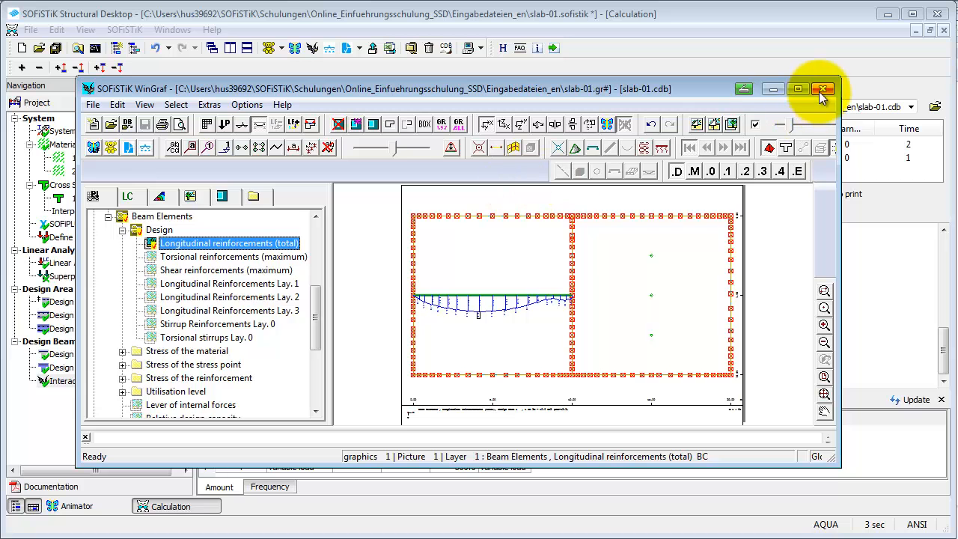
{"action": "left_click", "coordinate": [822, 89]}
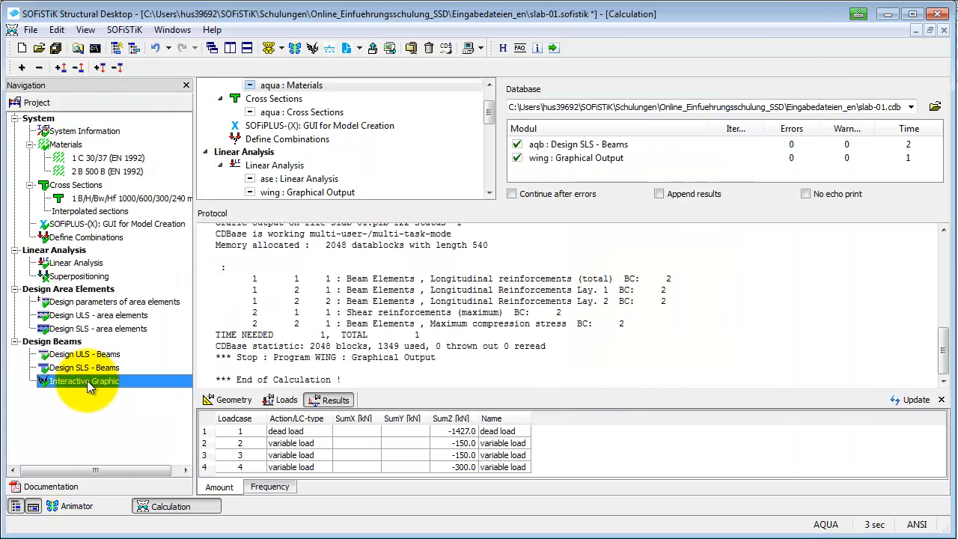